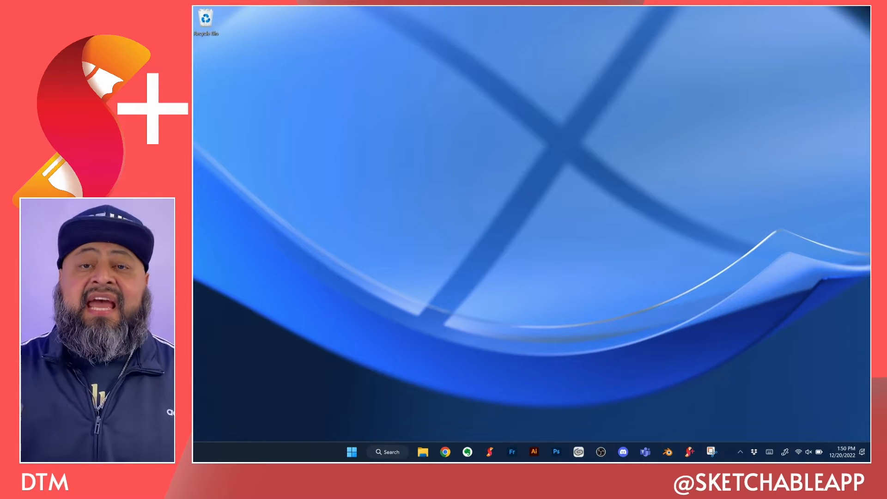
Launch Sketchable Plus from its taskbar icon
click(689, 451)
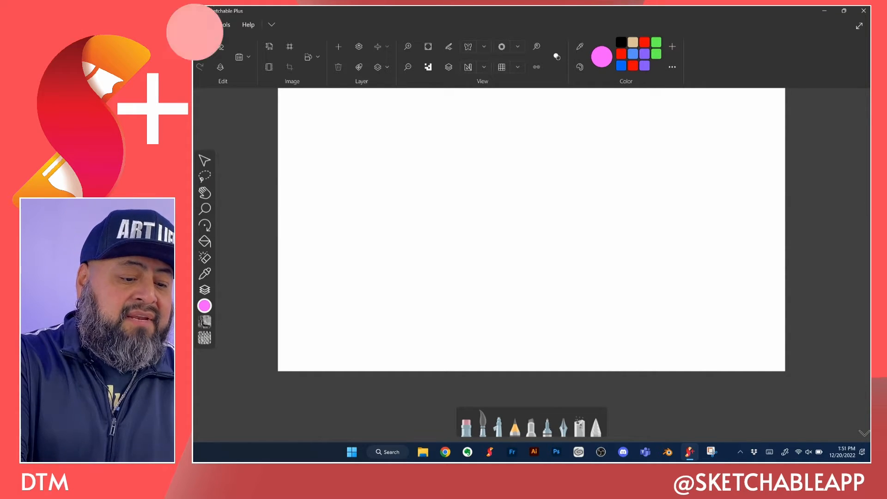
Browse the Tools and Help menus, then start a new document via File > New
click(223, 25)
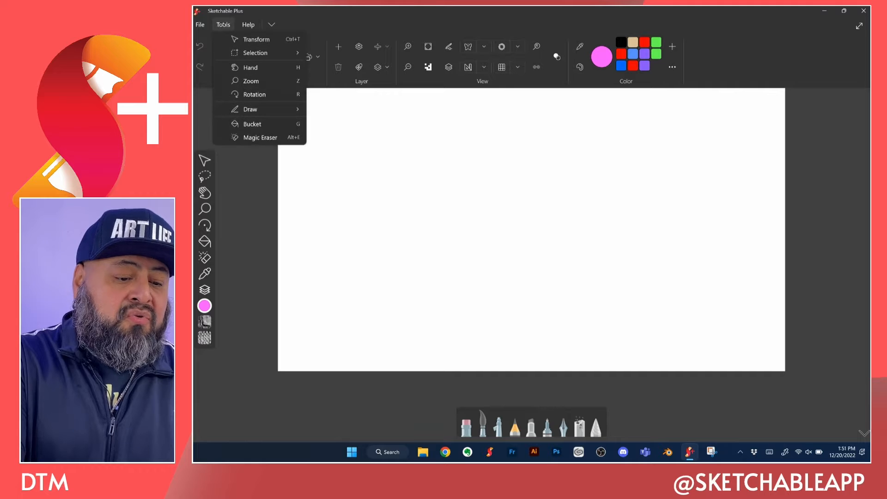
click(247, 24)
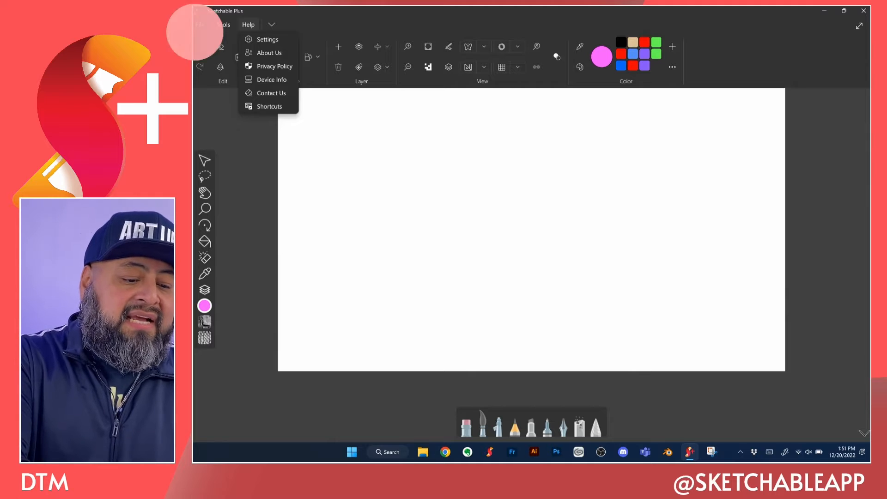
click(199, 25)
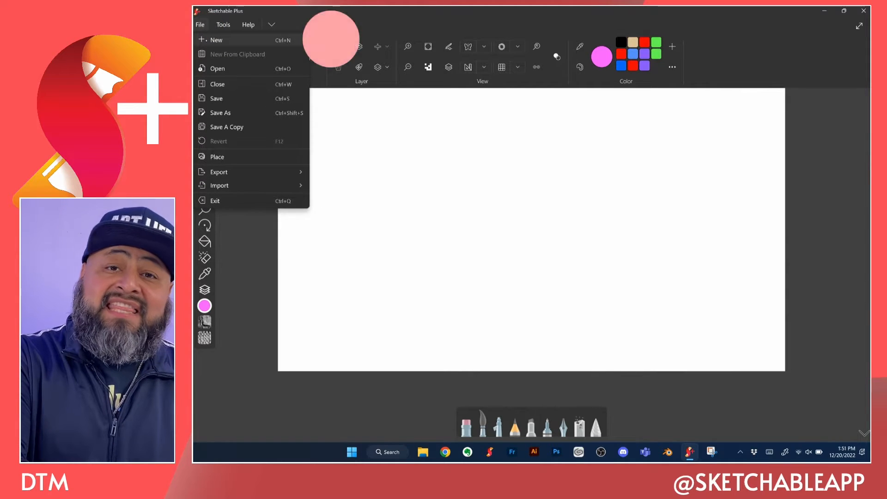
click(216, 40)
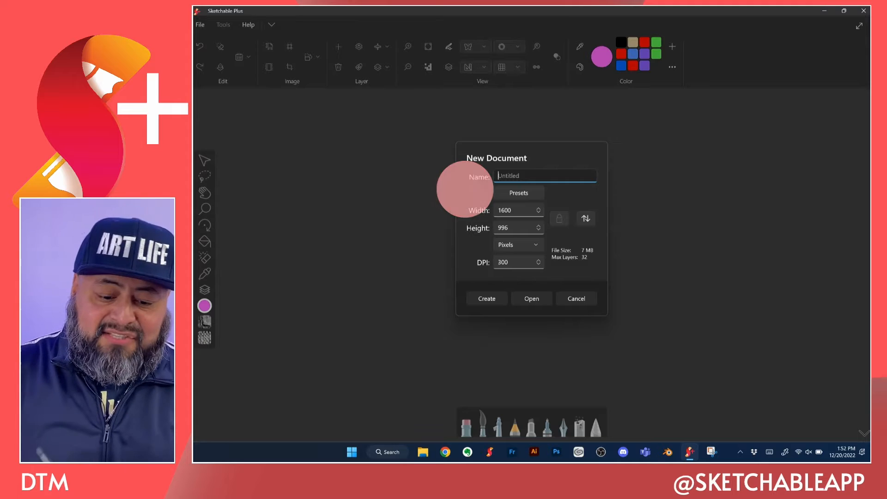
Pick the A3 print preset (3508 × 4961 px, 300 DPI)
click(518, 192)
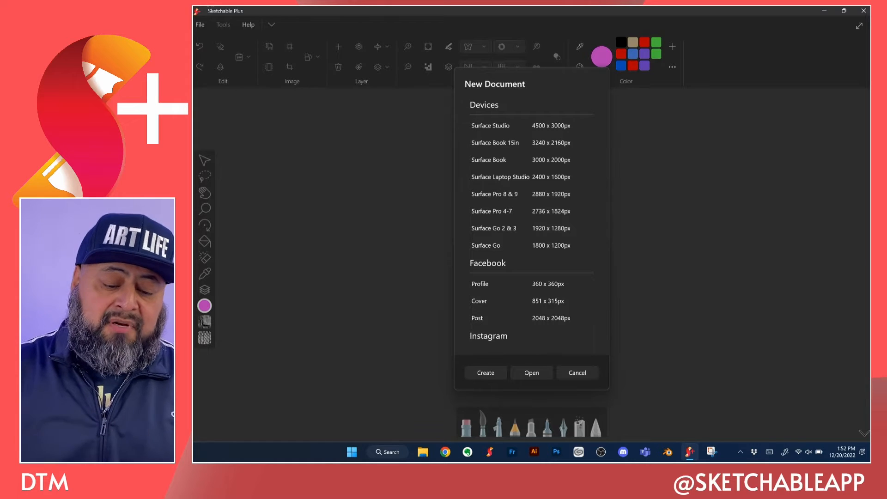
scroll(down, 3)
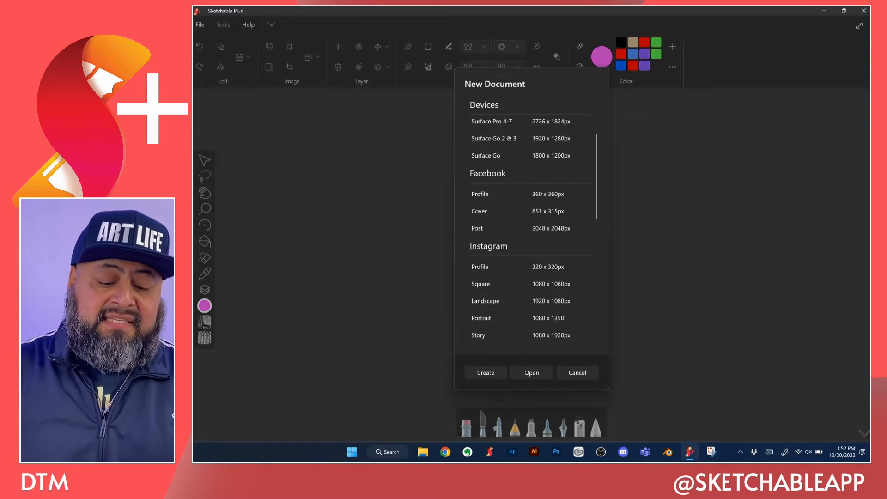
scroll(down, 3)
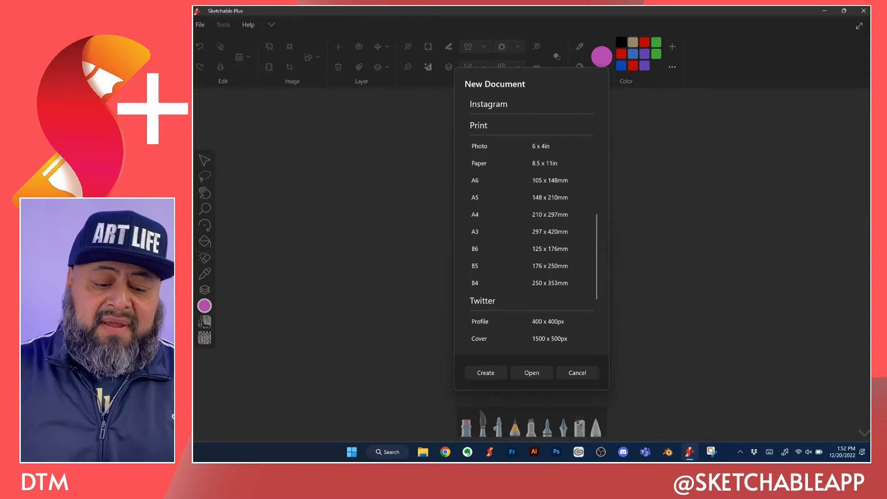
scroll(down, 3)
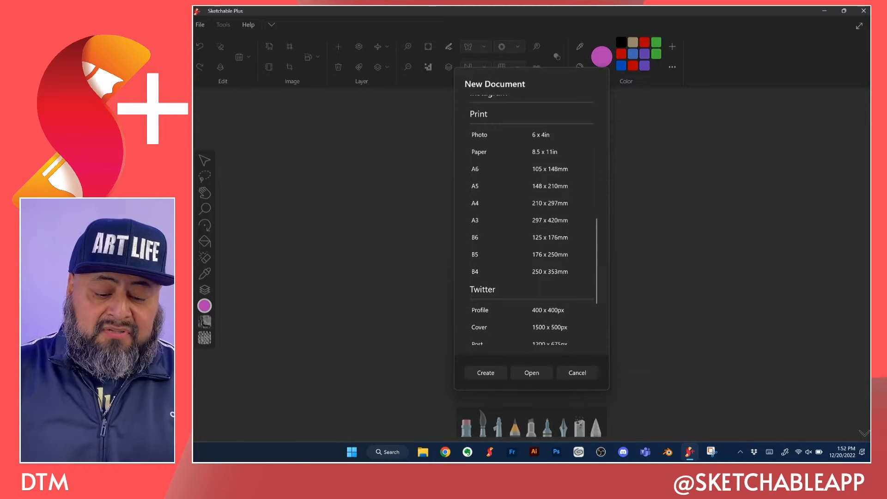
click(531, 219)
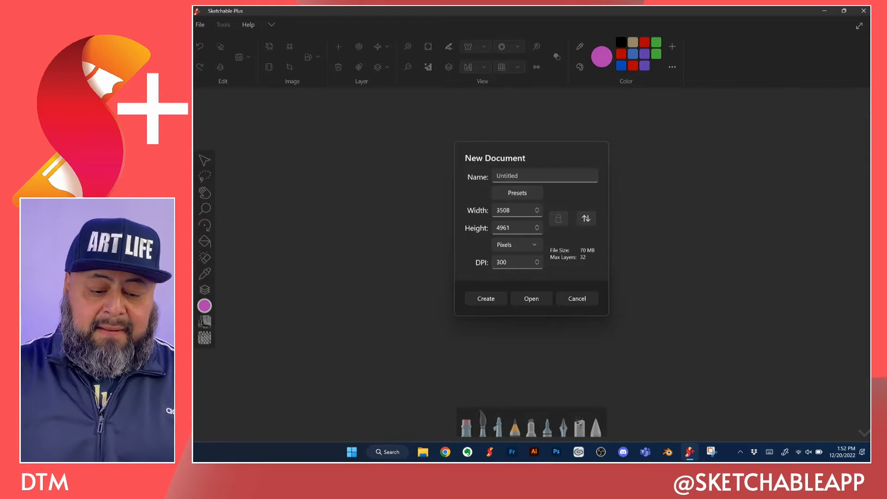
Name the document 'Test' with the touch keyboard and create it
click(545, 176)
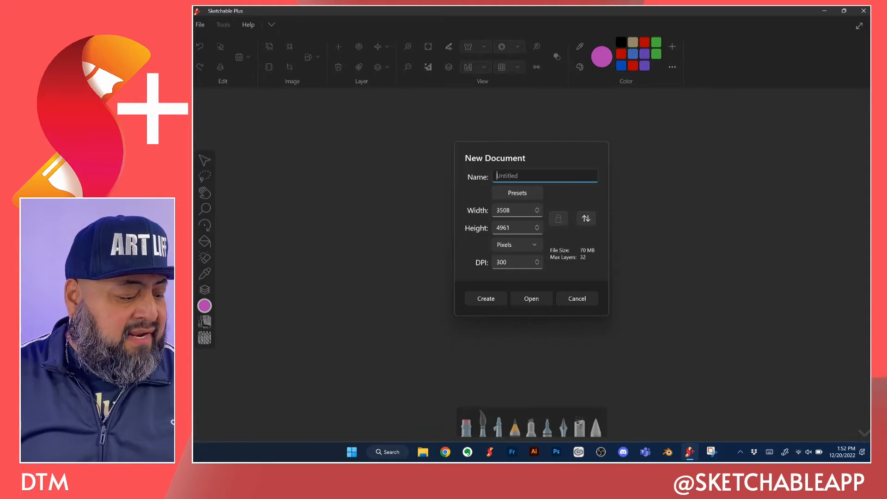
click(769, 451)
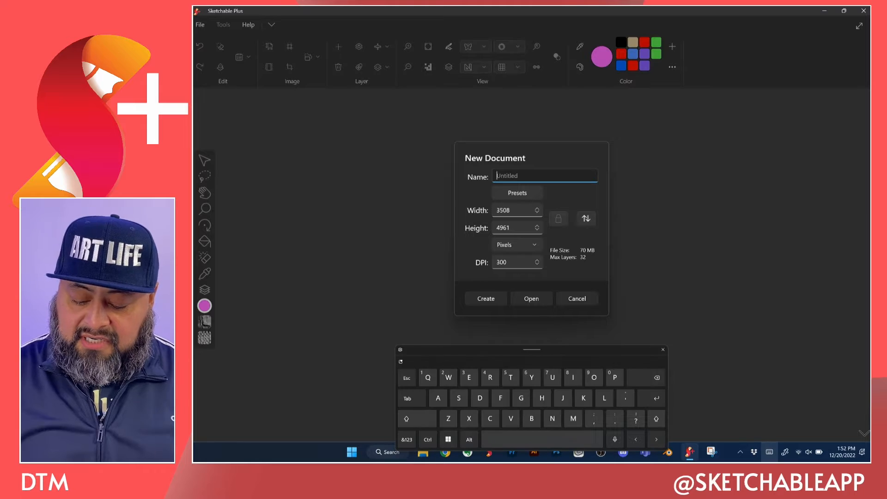
text(Test)
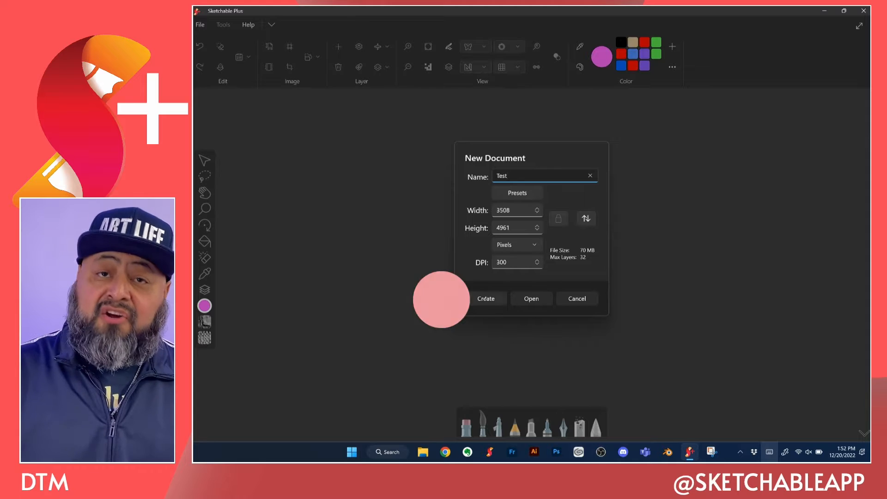
click(486, 297)
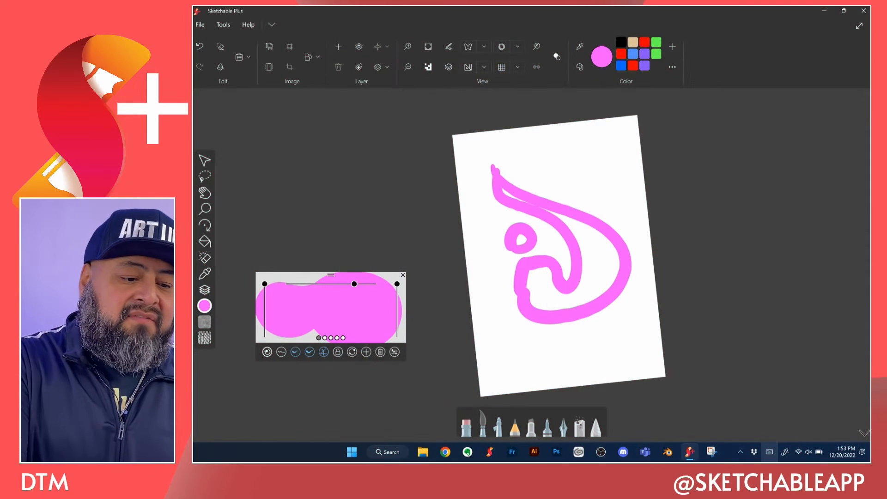
Close the Test sketch and discard it without saving
click(200, 24)
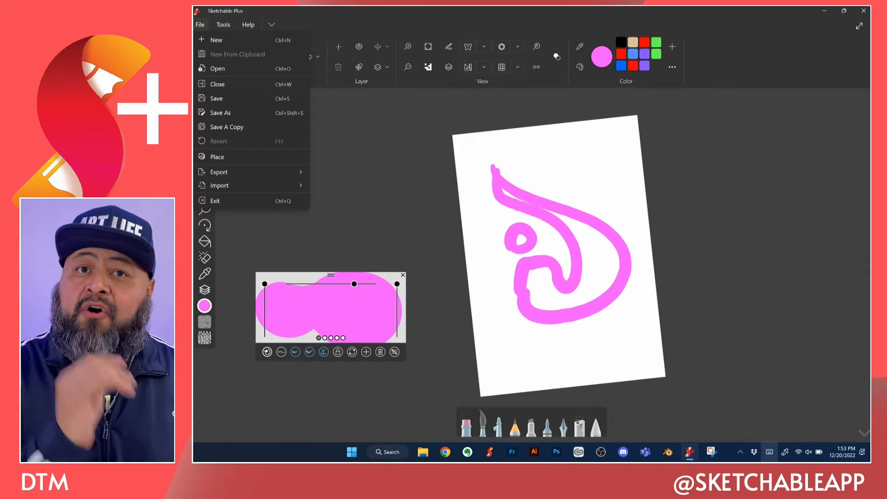
click(218, 83)
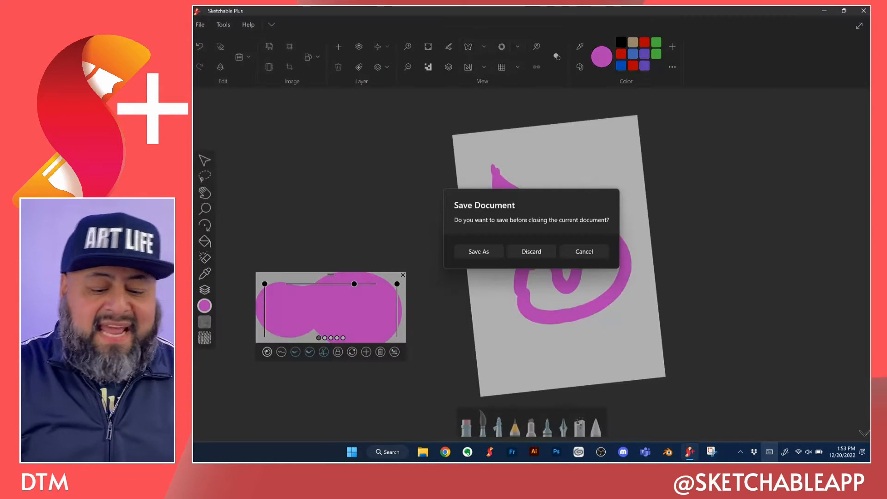
click(531, 251)
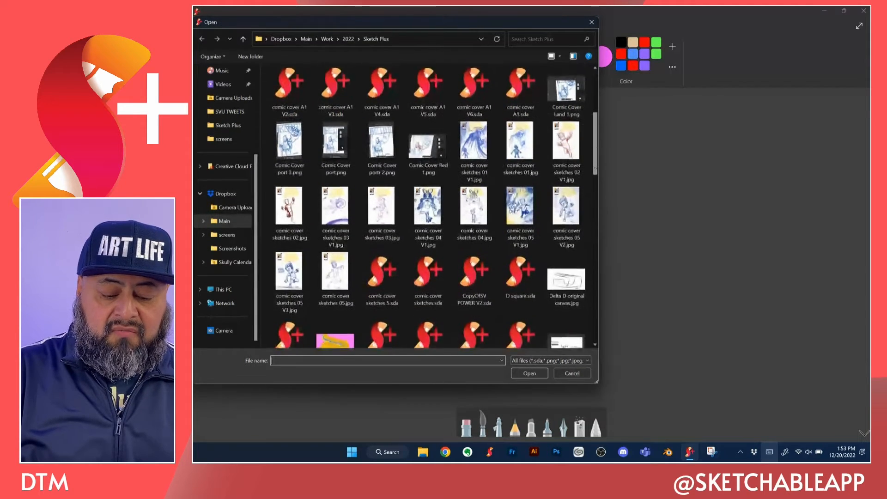
Open 'comic cover sketches 5.sda' from the Sketch Plus folder
scroll(down, 3)
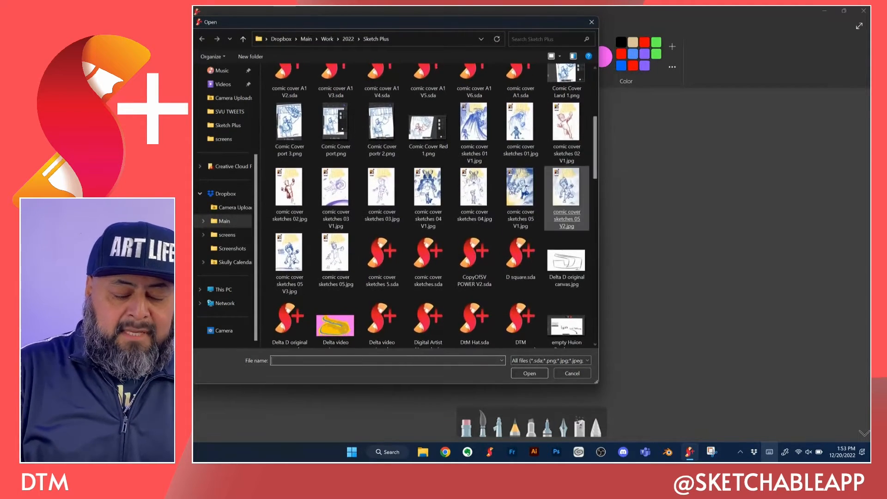
click(381, 258)
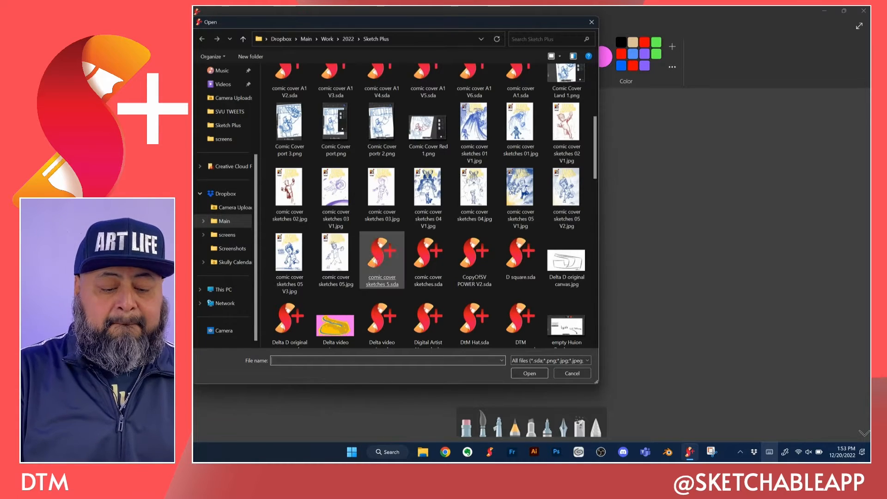
click(528, 373)
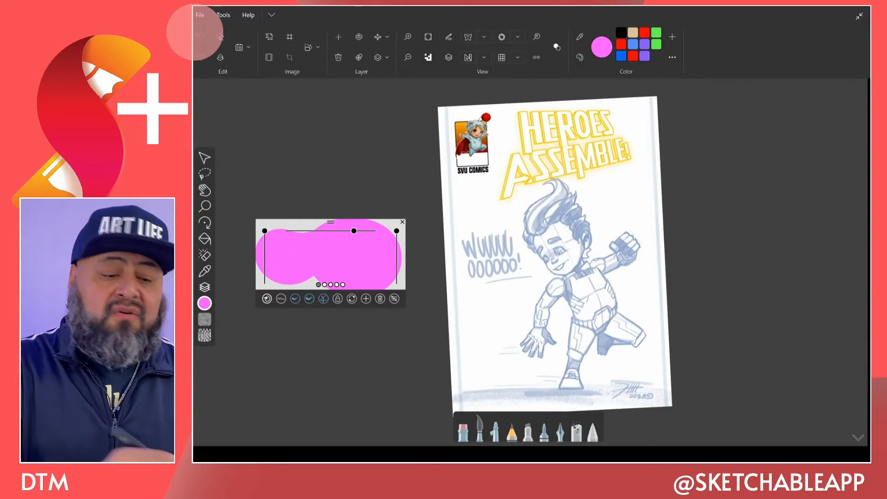
Toggle the File menu closed and reopen it to show New, Open, Save, Save As, Export
click(200, 14)
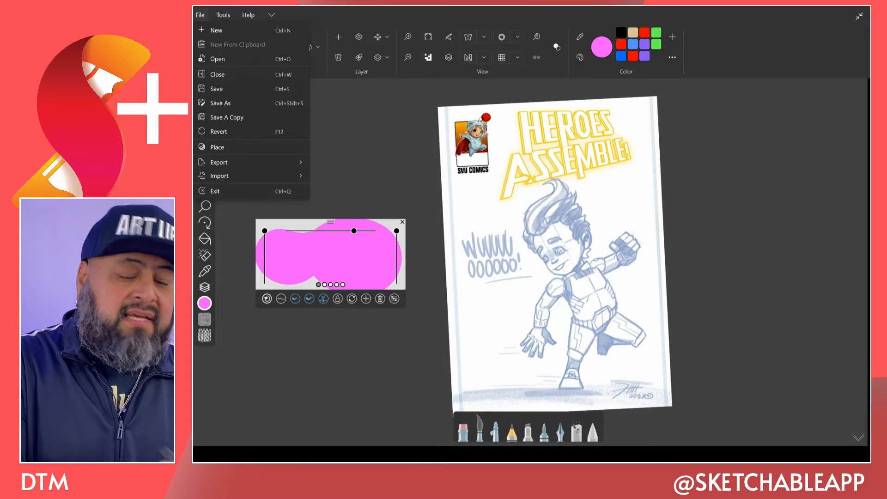
click(199, 15)
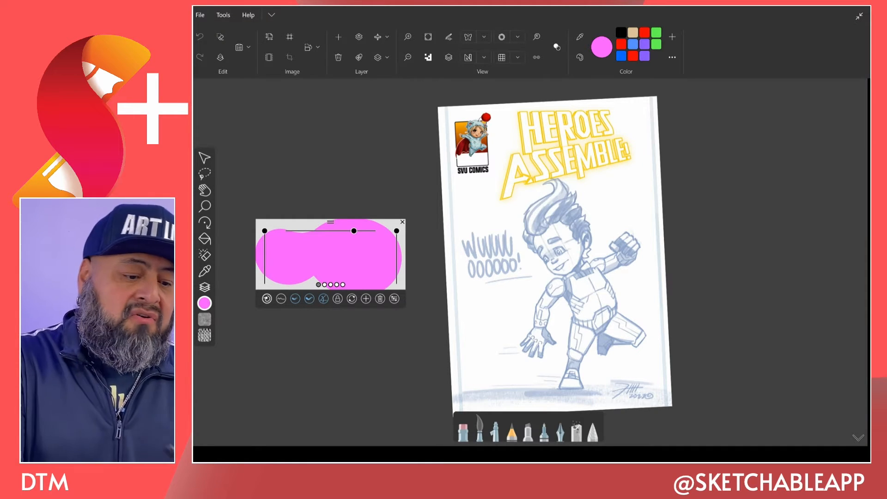
click(199, 15)
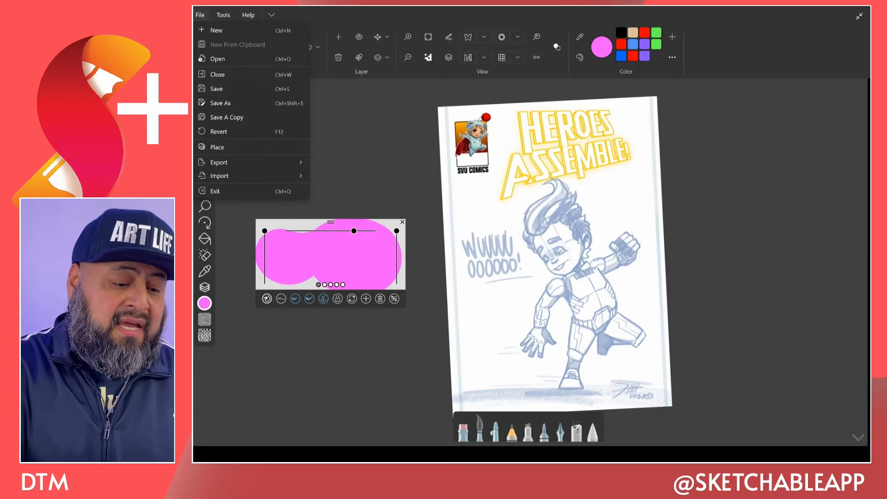
In Save As, switch the file type from Photoshop (*.psd) to PNG
click(219, 162)
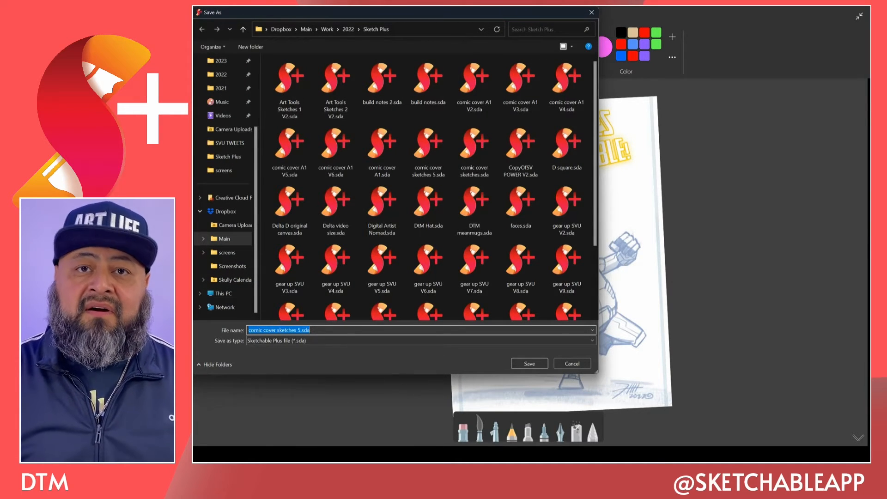
click(418, 340)
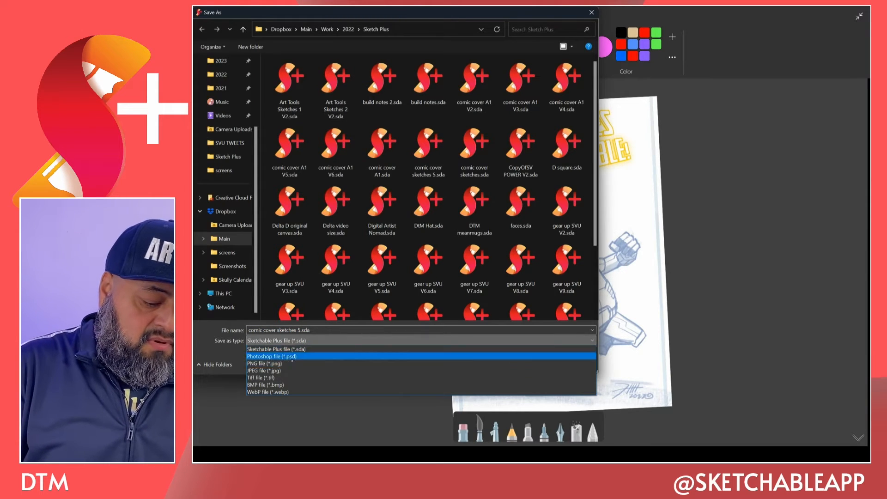
click(272, 356)
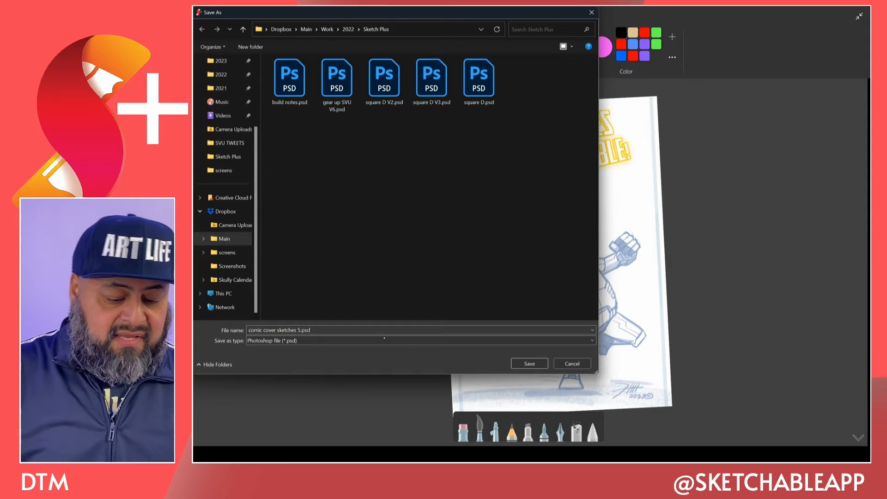
click(418, 340)
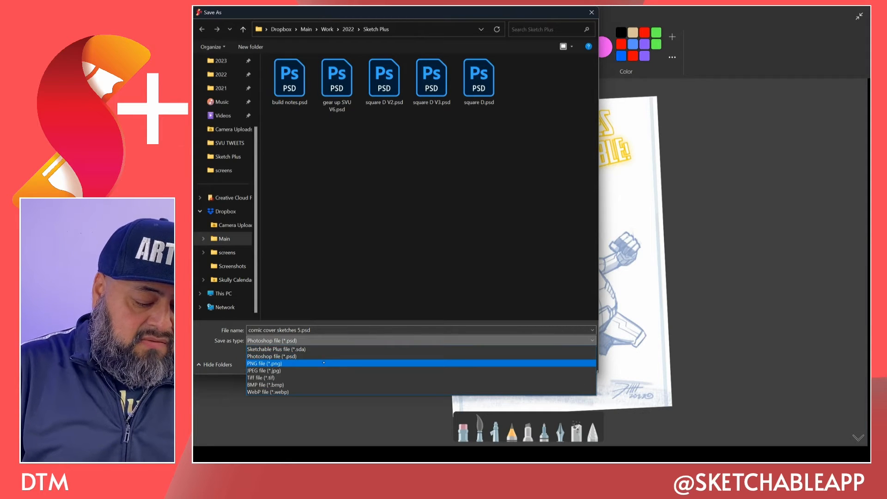
click(264, 363)
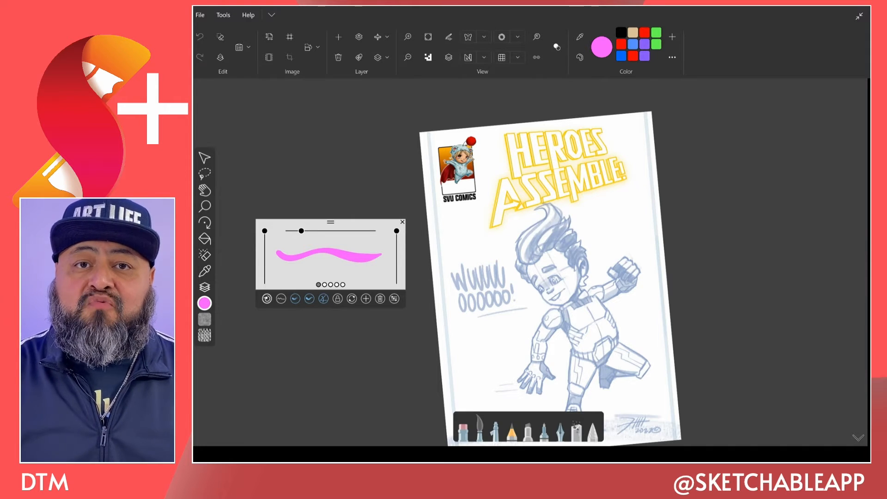
Collapse the ribbon and draw a pink stroke through the boy's hair
click(370, 43)
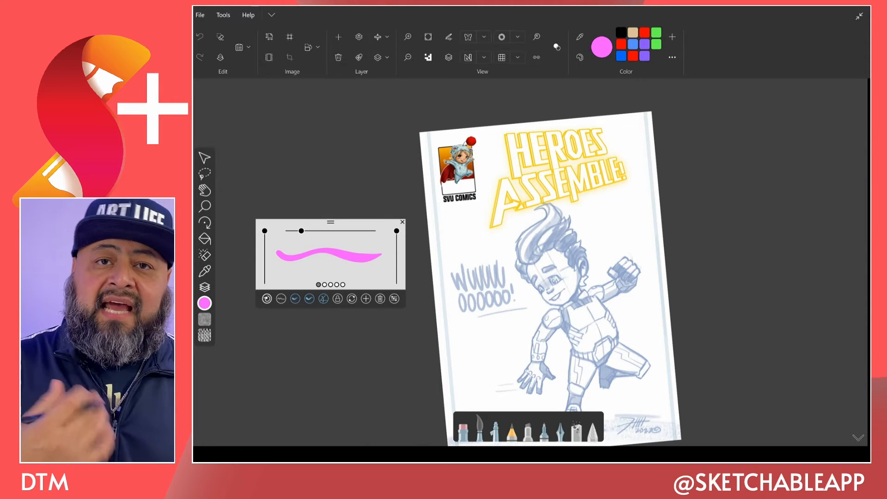
click(271, 15)
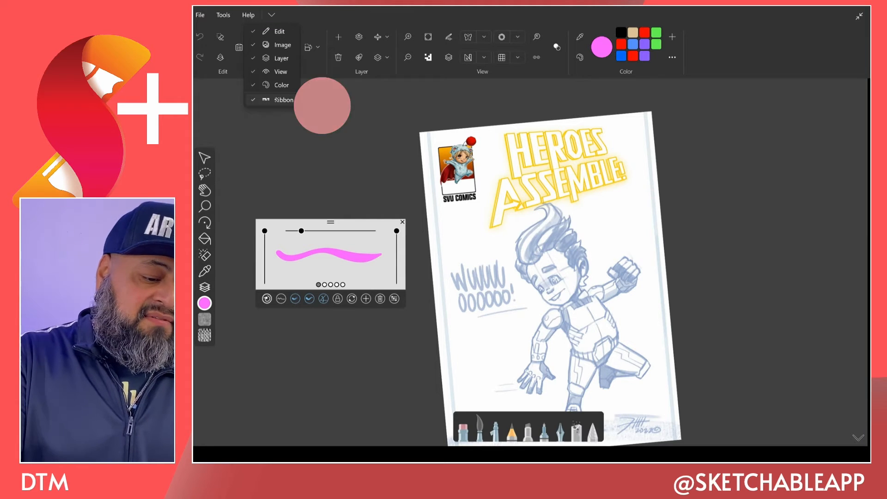
click(283, 99)
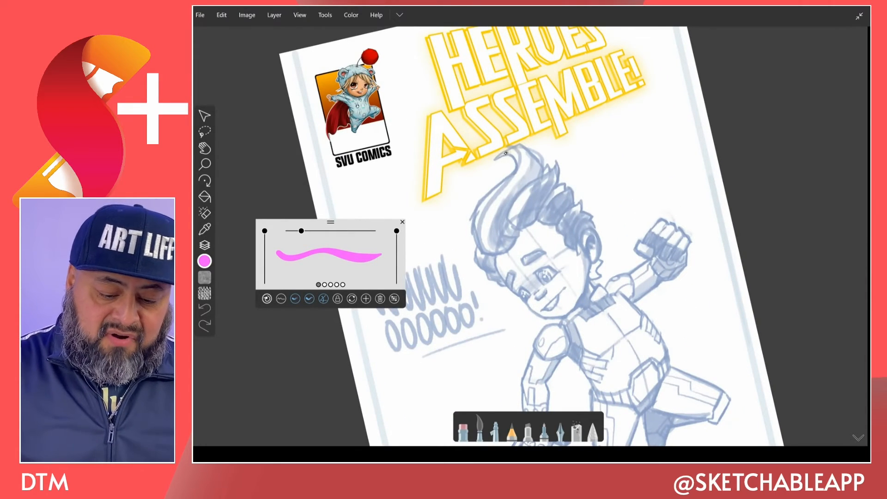
drag(507, 153, 492, 246)
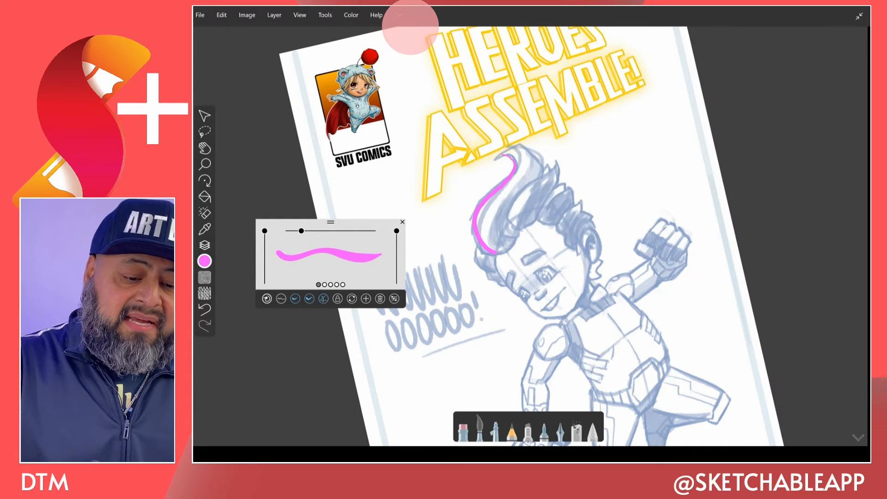
Browse the Color menu and restore the full ribbon
click(398, 15)
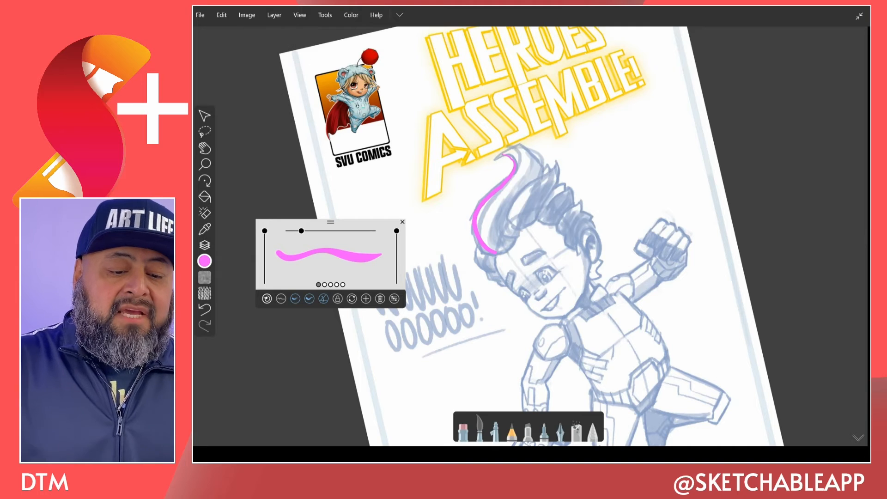
click(350, 15)
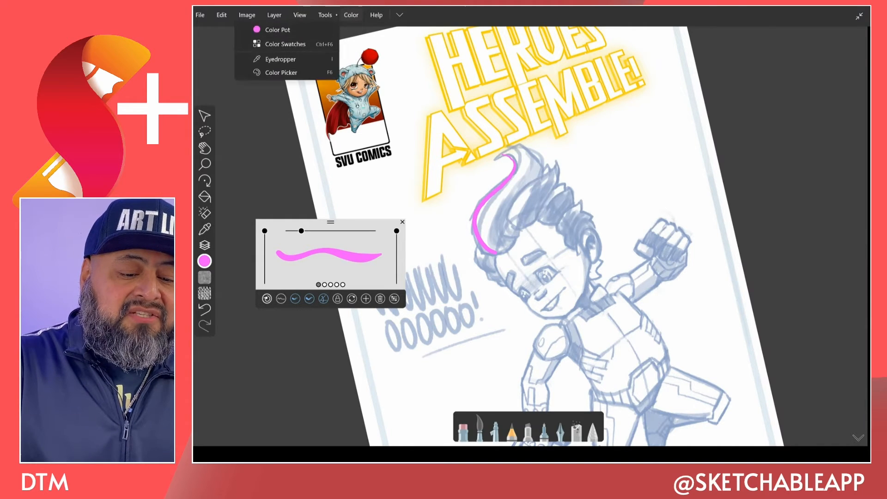
click(274, 15)
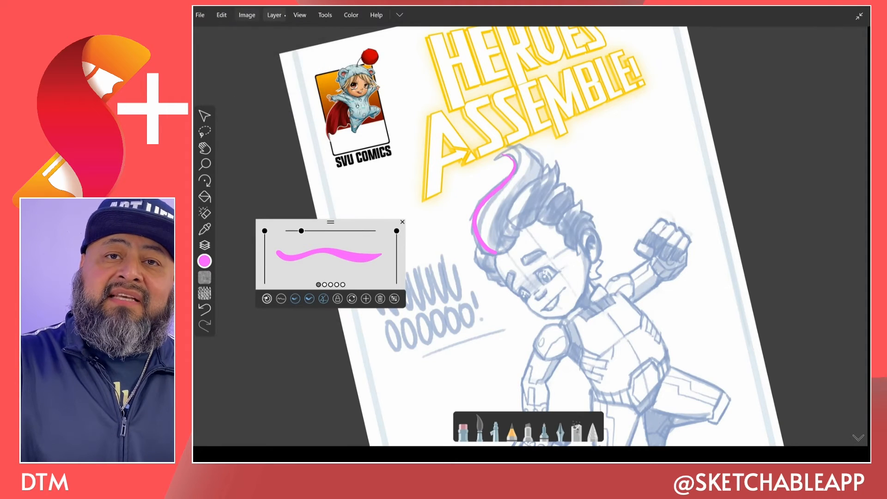
click(324, 14)
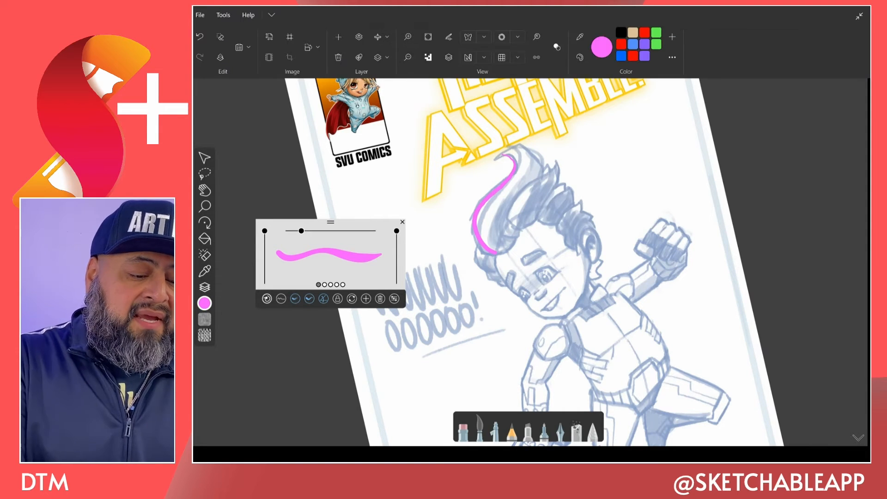
Collapse the ribbon for more drawing space
click(199, 36)
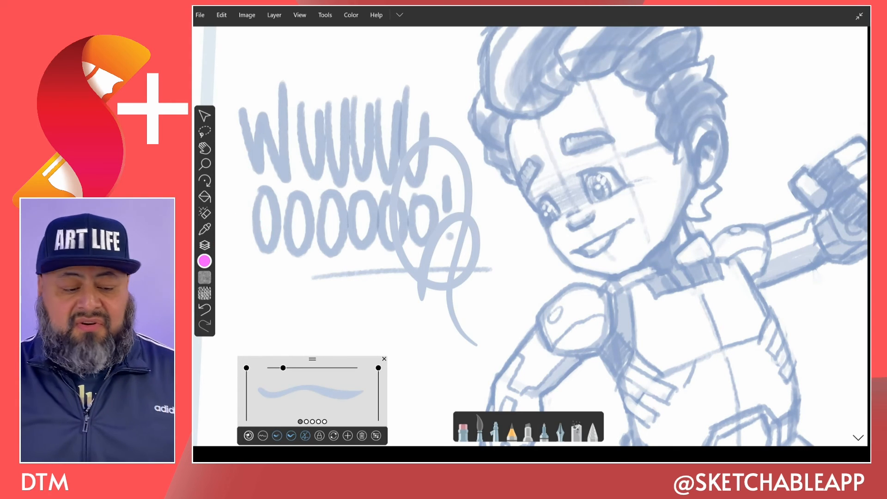
Show the Layers panel and make Layer 10 the working layer
click(204, 244)
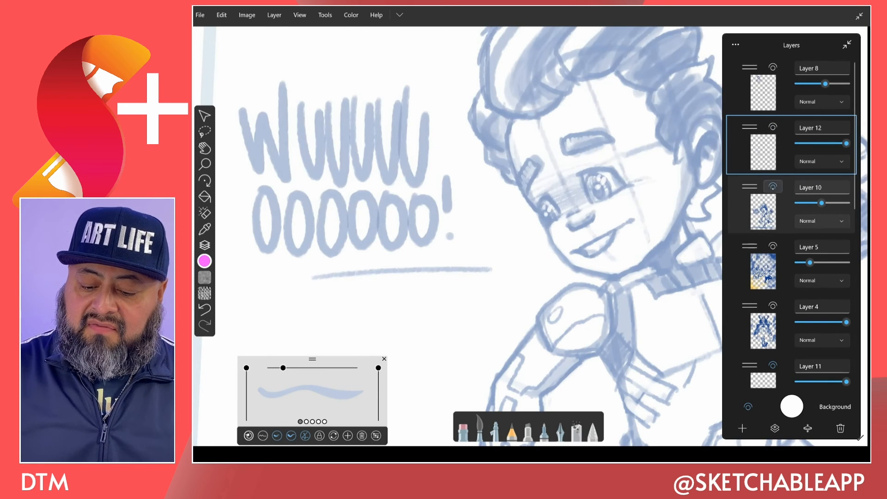
click(810, 187)
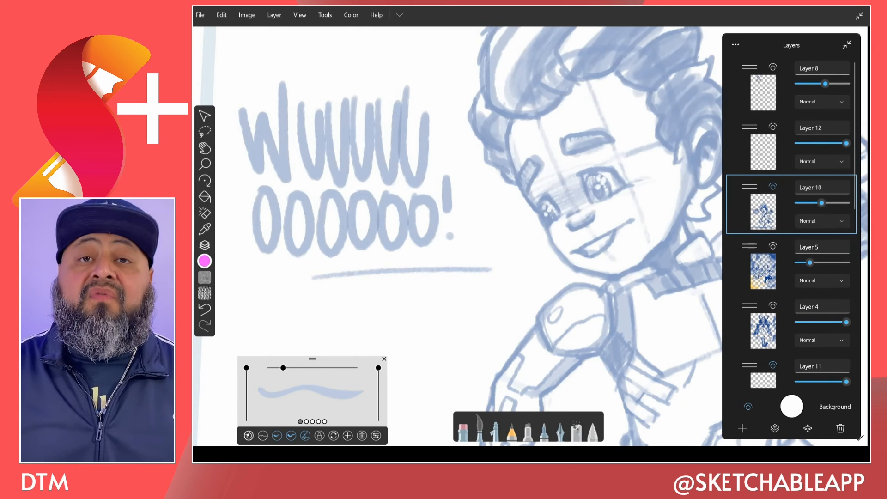